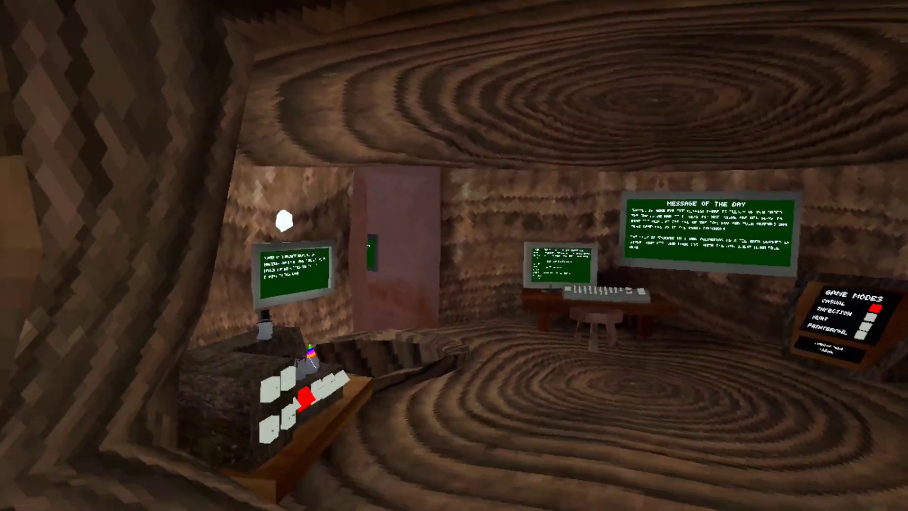
mouse_move(454, 255)
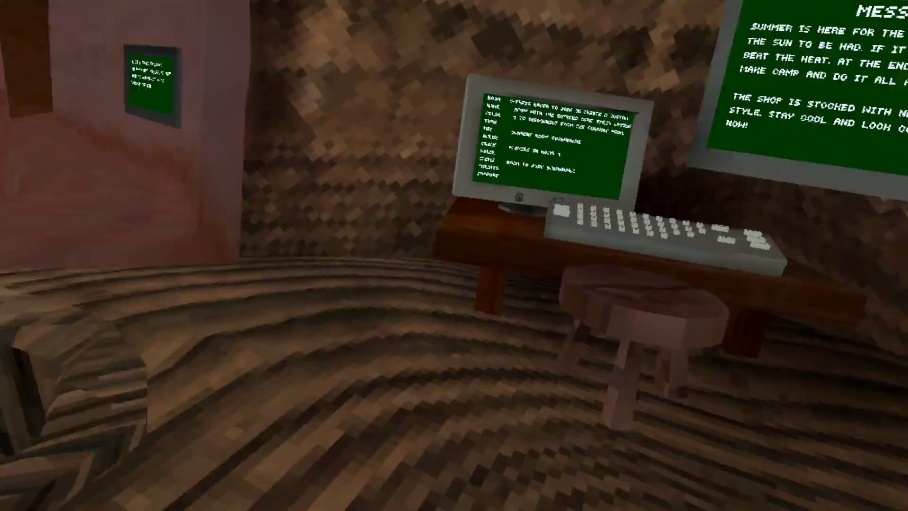
mouse_move(455, 256)
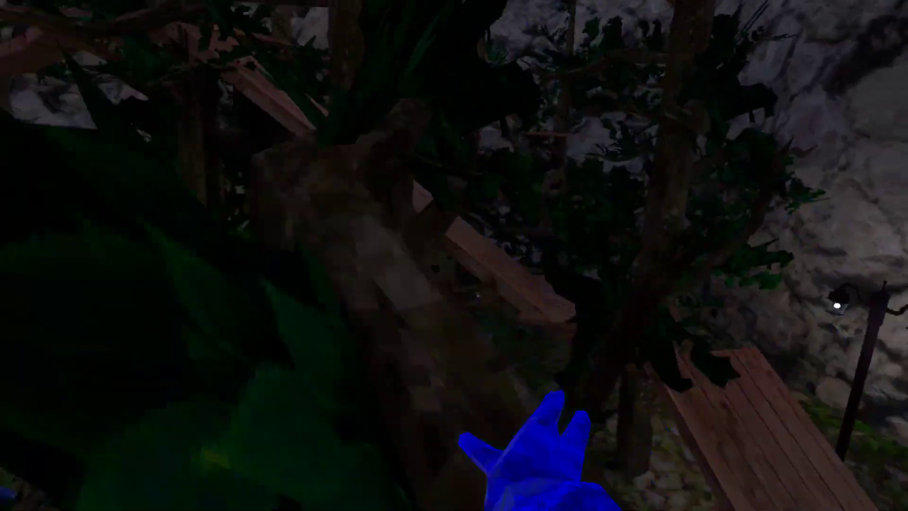
mouse_move(455, 256)
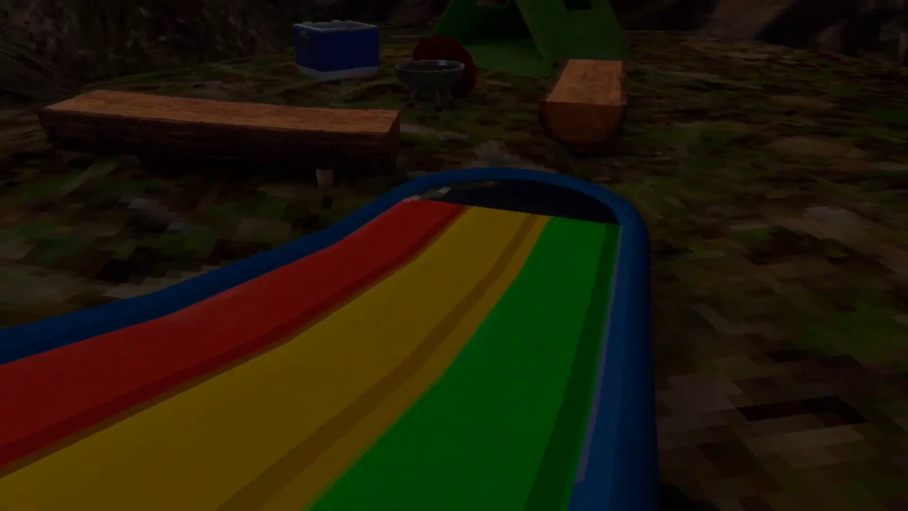
mouse_move(454, 255)
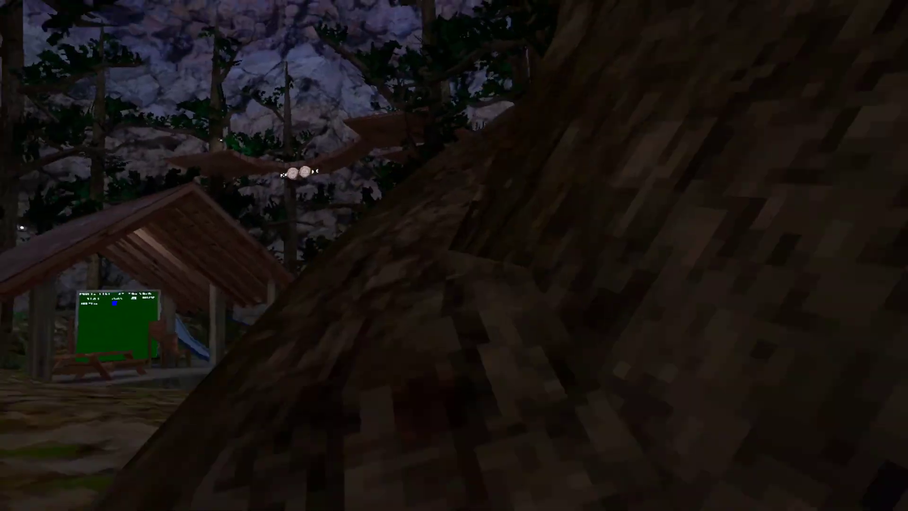
mouse_move(454, 255)
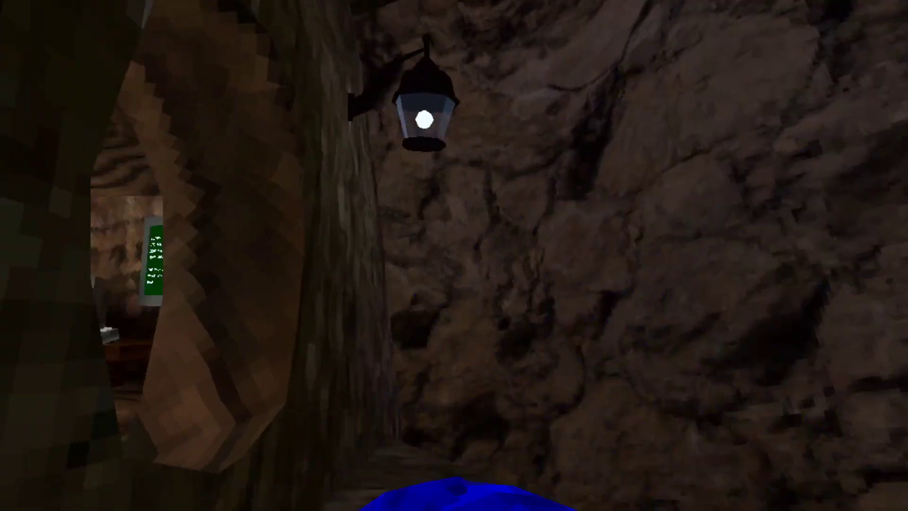
mouse_move(454, 255)
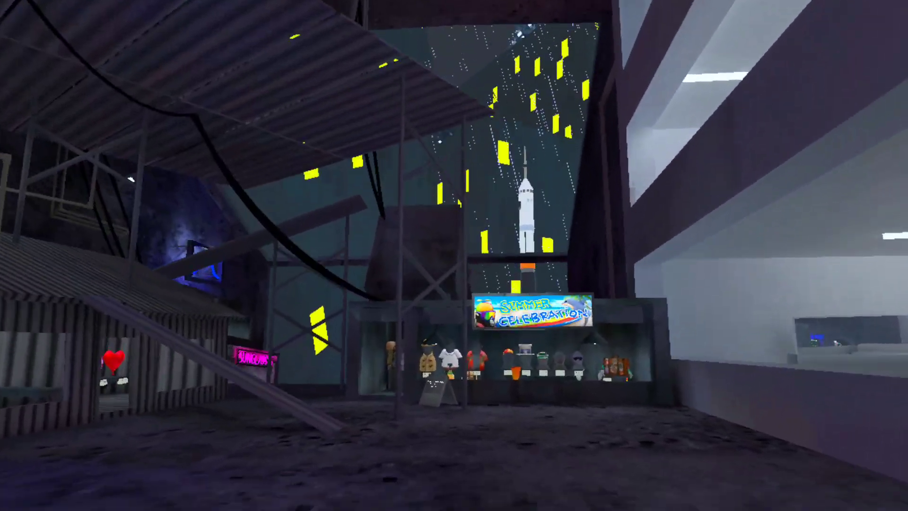
mouse_move(454, 255)
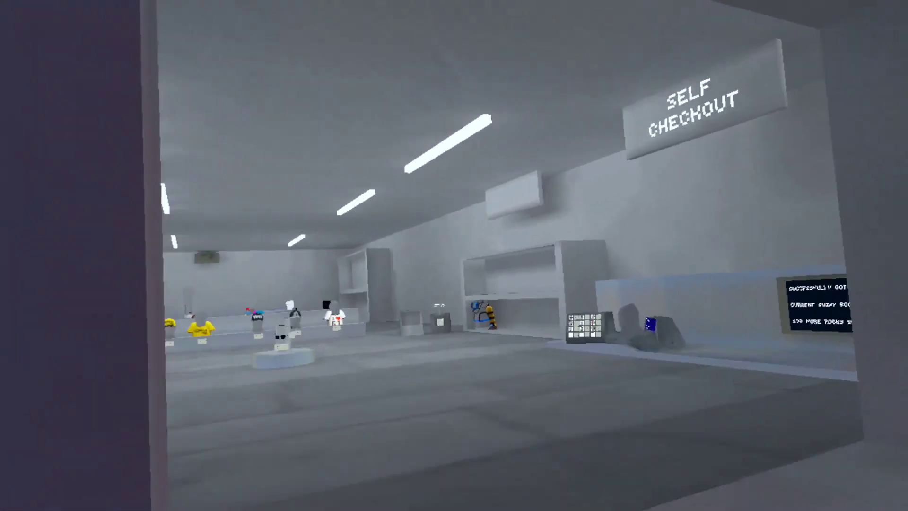
mouse_move(454, 255)
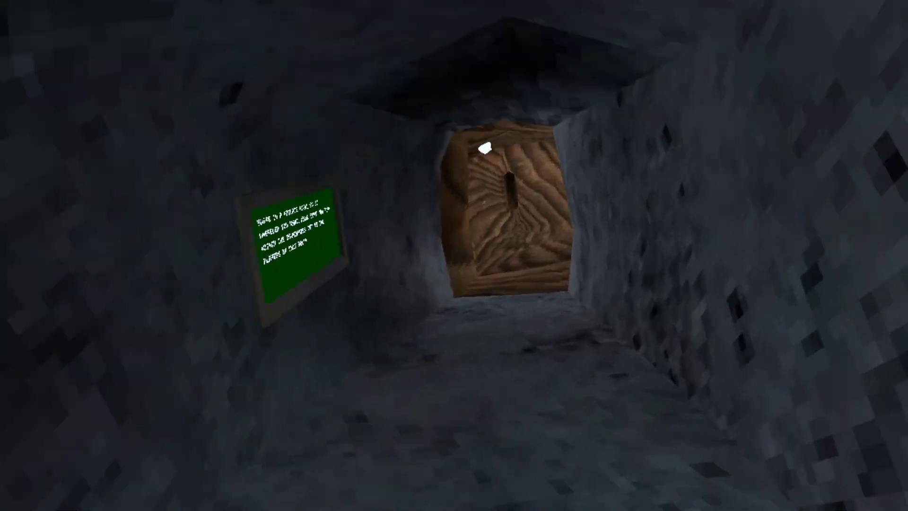
mouse_move(454, 256)
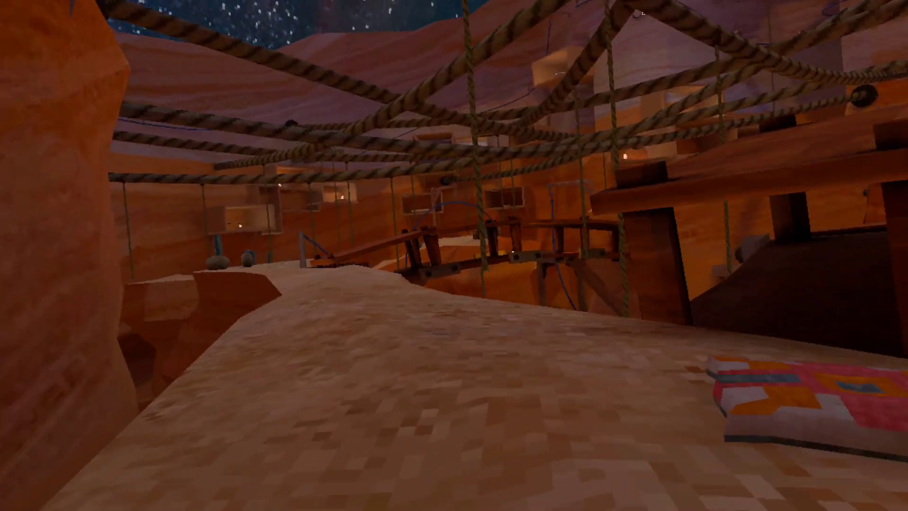
mouse_move(454, 255)
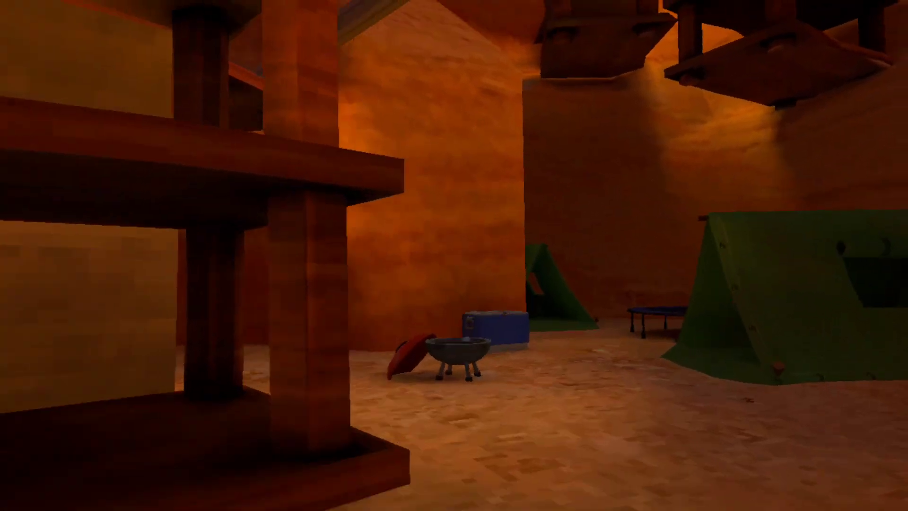
mouse_move(454, 256)
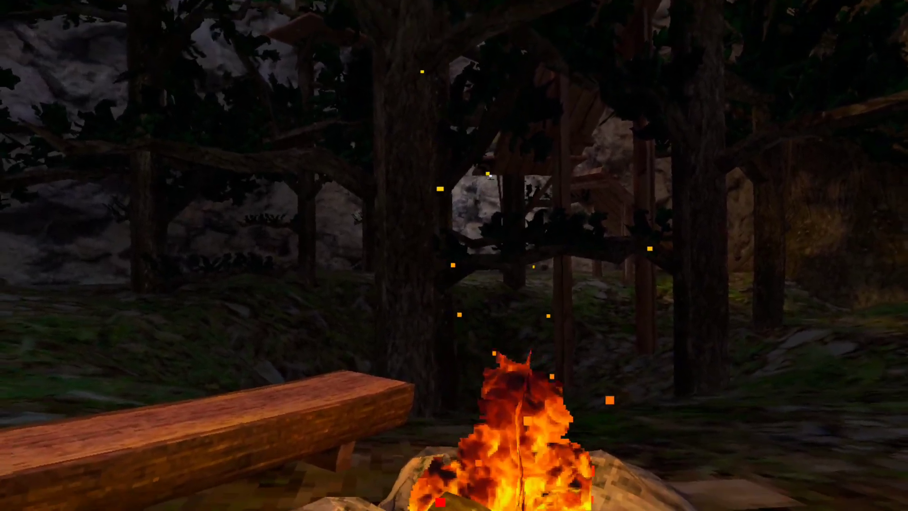
mouse_move(454, 256)
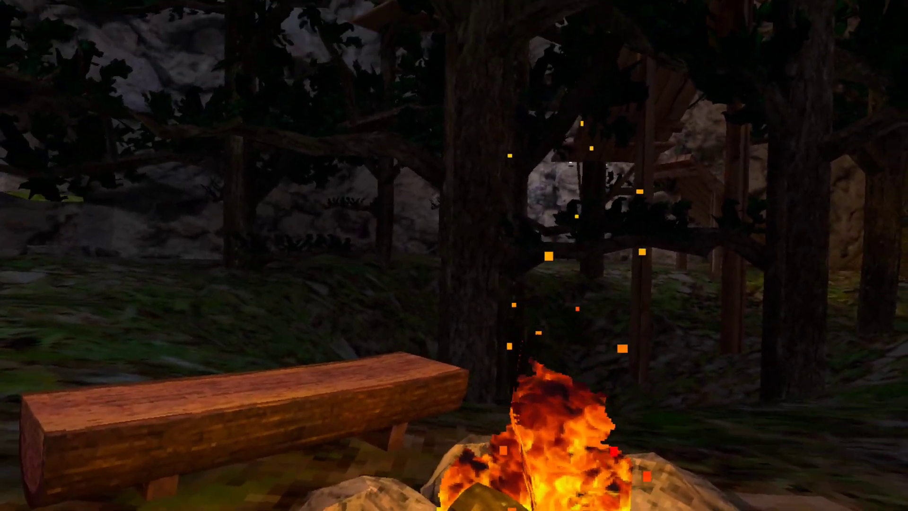